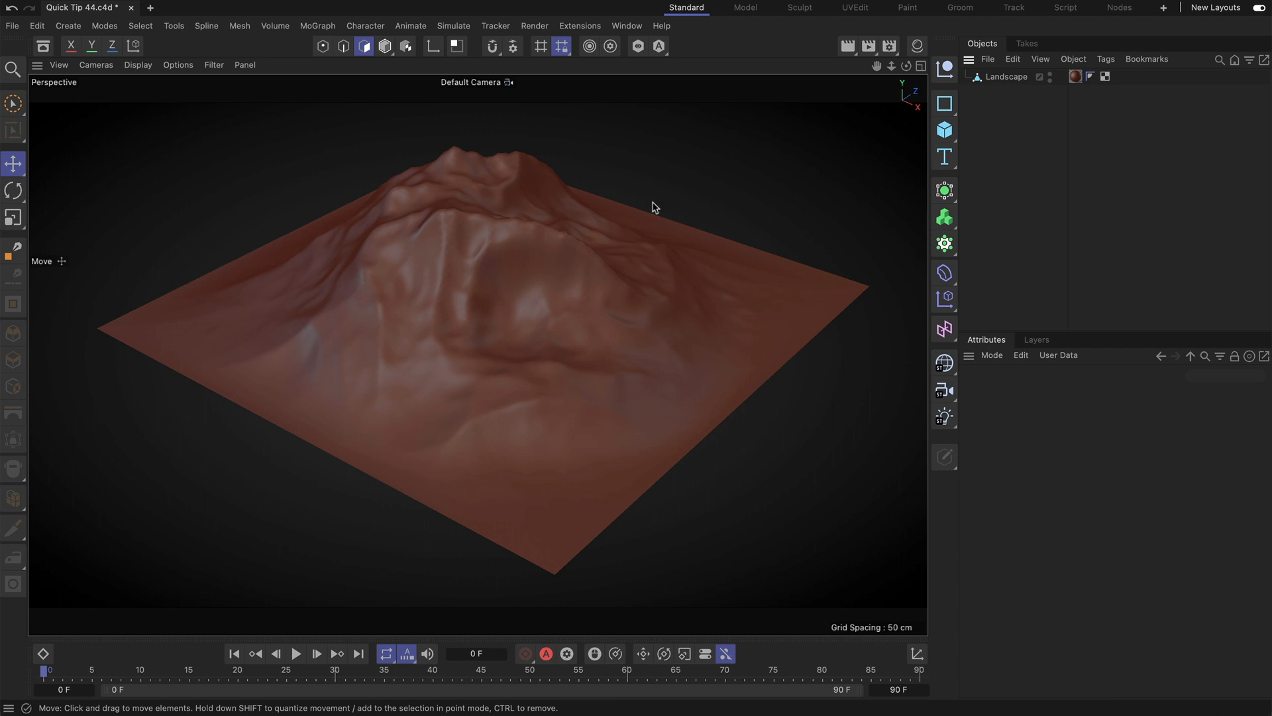
mouse_move(538, 372)
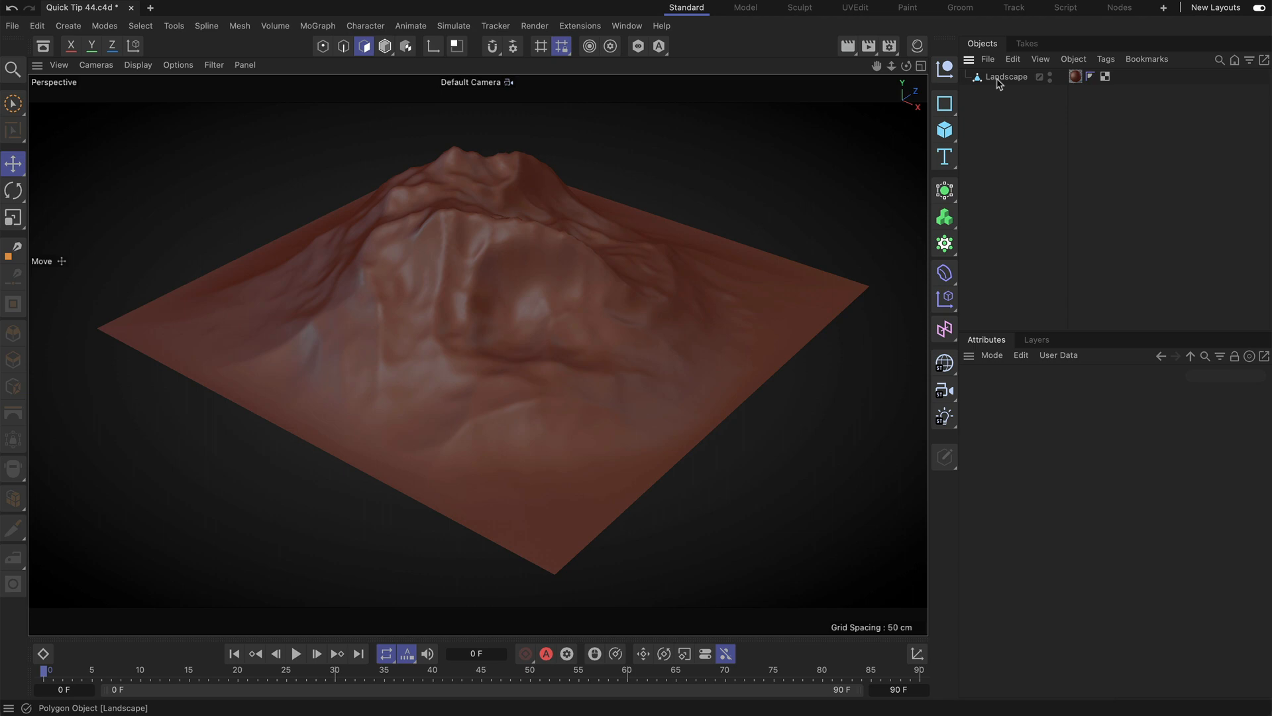
- Select the Landscape object so its 22,500-polygon wireframe shows over the terrain
left_click(365, 46)
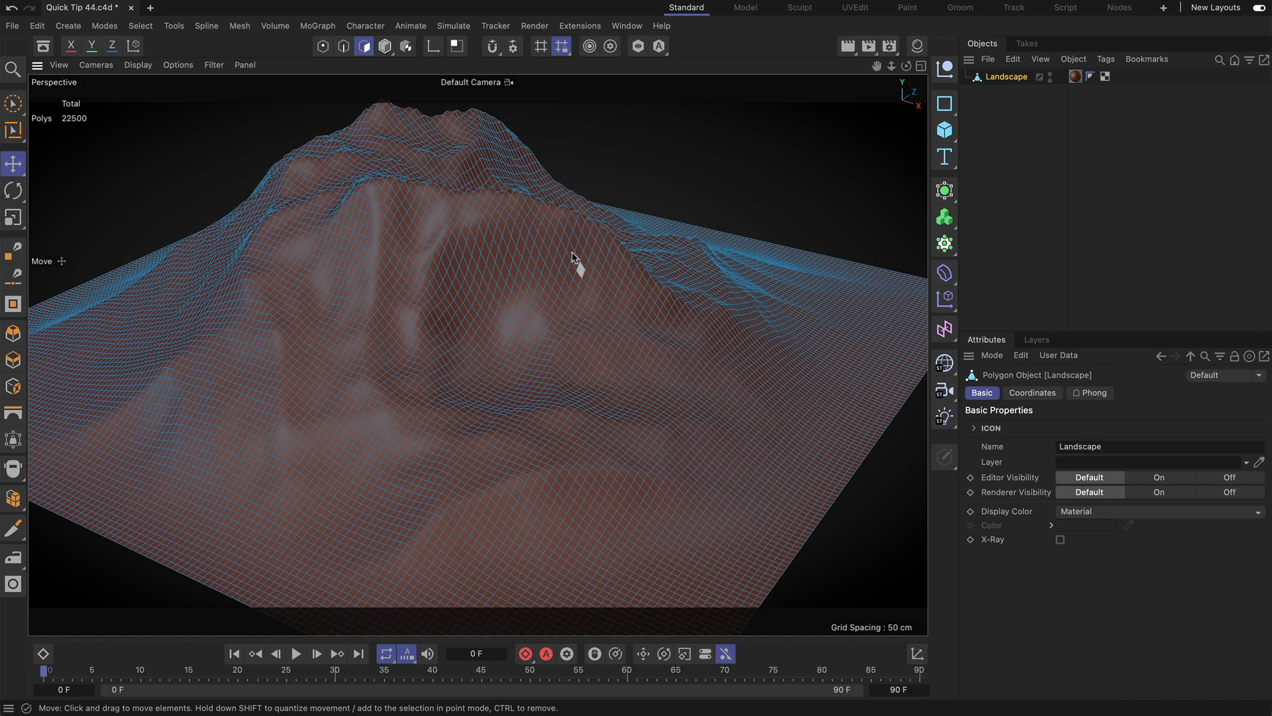
mouse_move(516, 316)
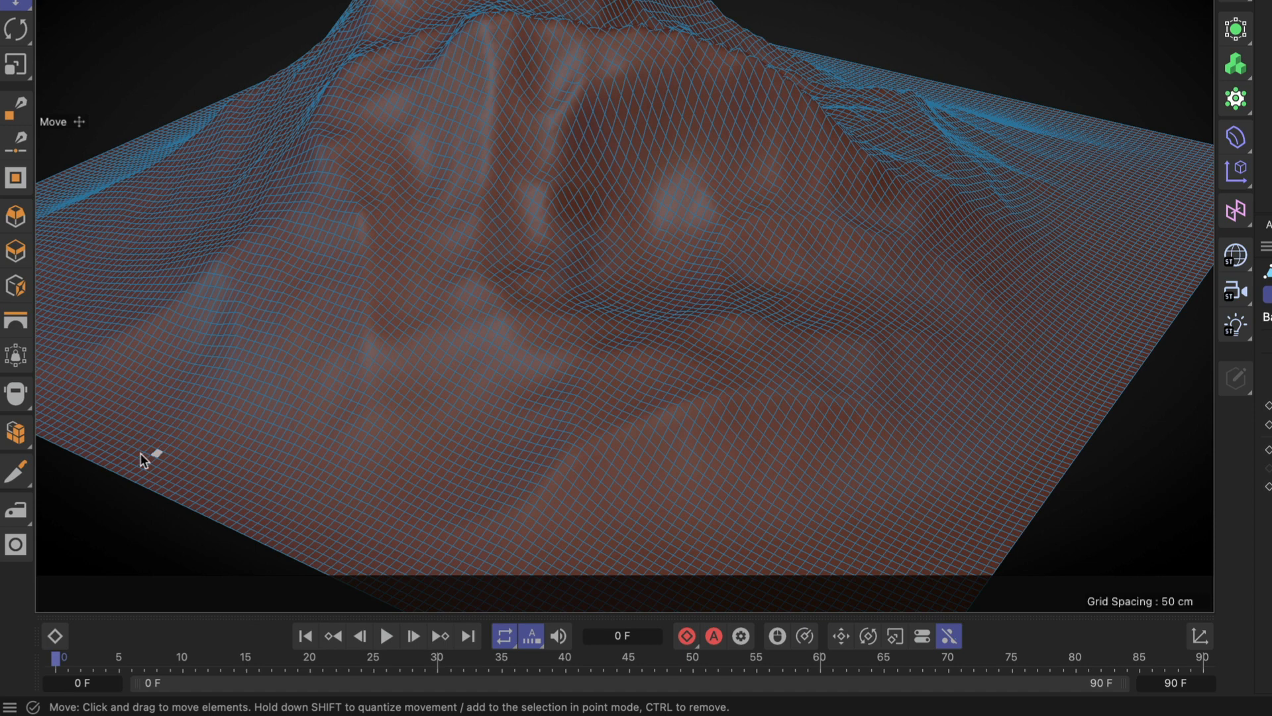
- Activate the Brush sculpt tool from the point-moving tool flyout and the Mesh menu
left_click(15, 509)
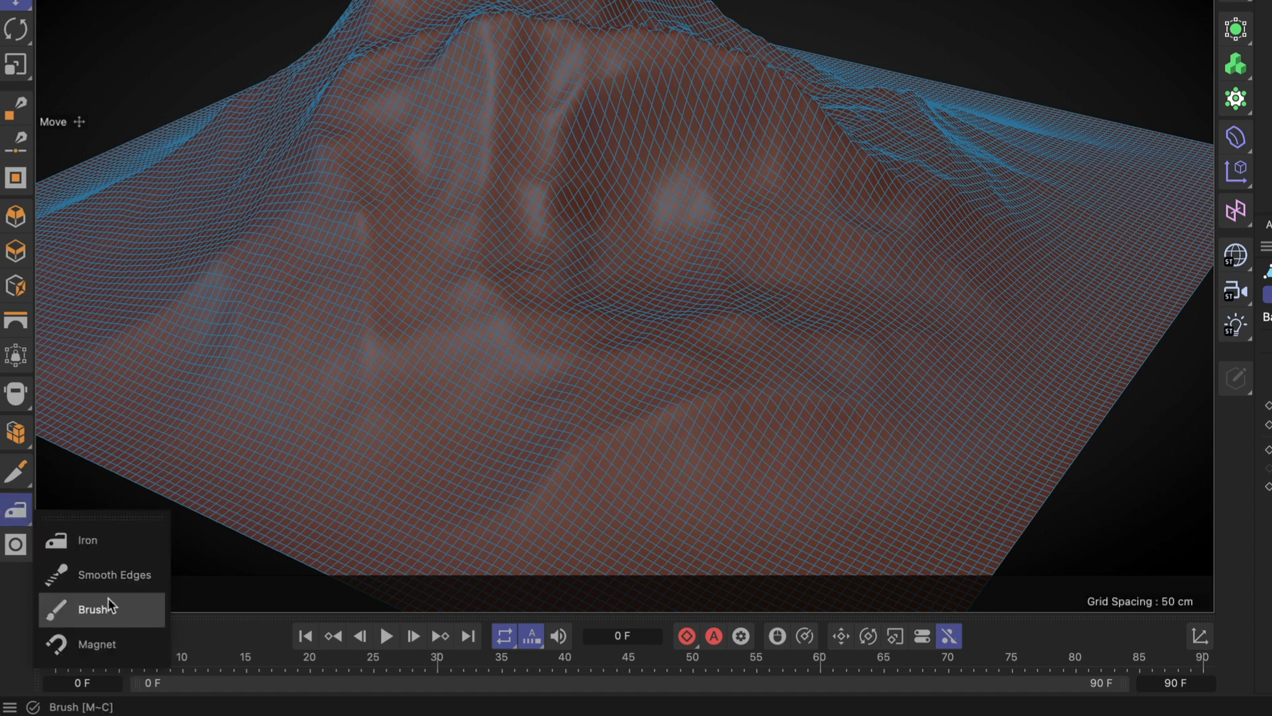
mouse_move(127, 622)
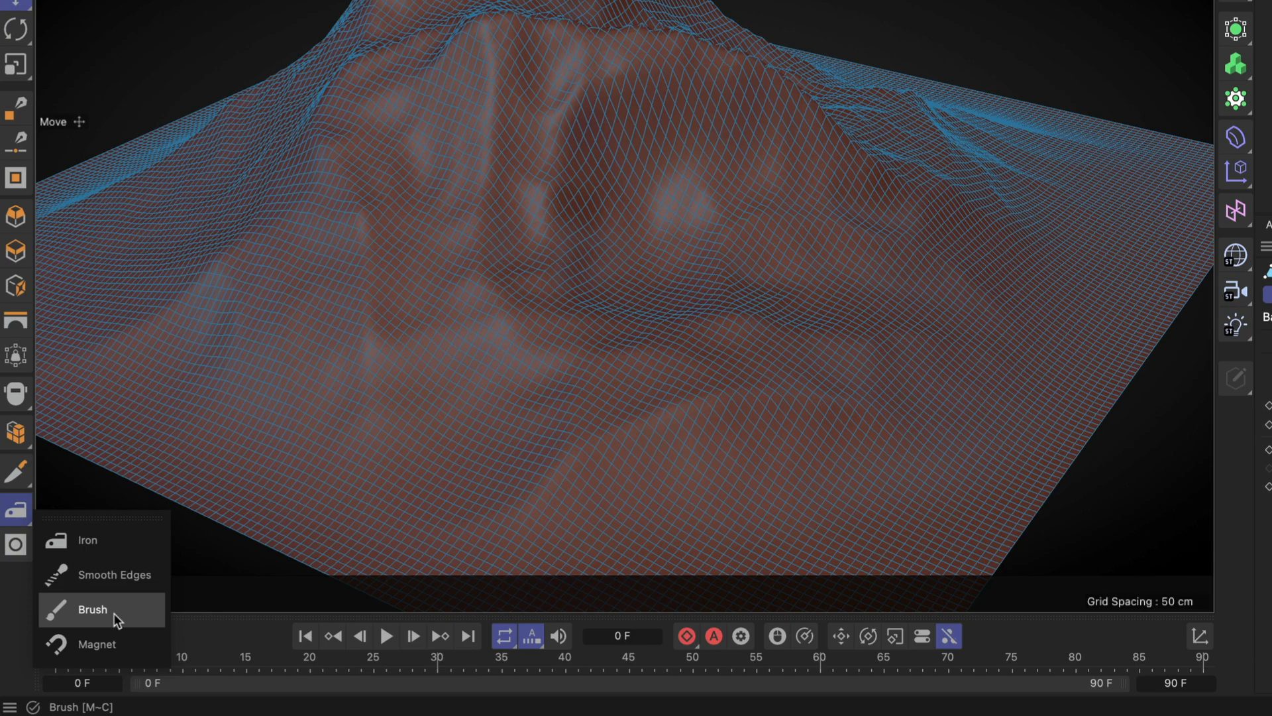
left_click(92, 610)
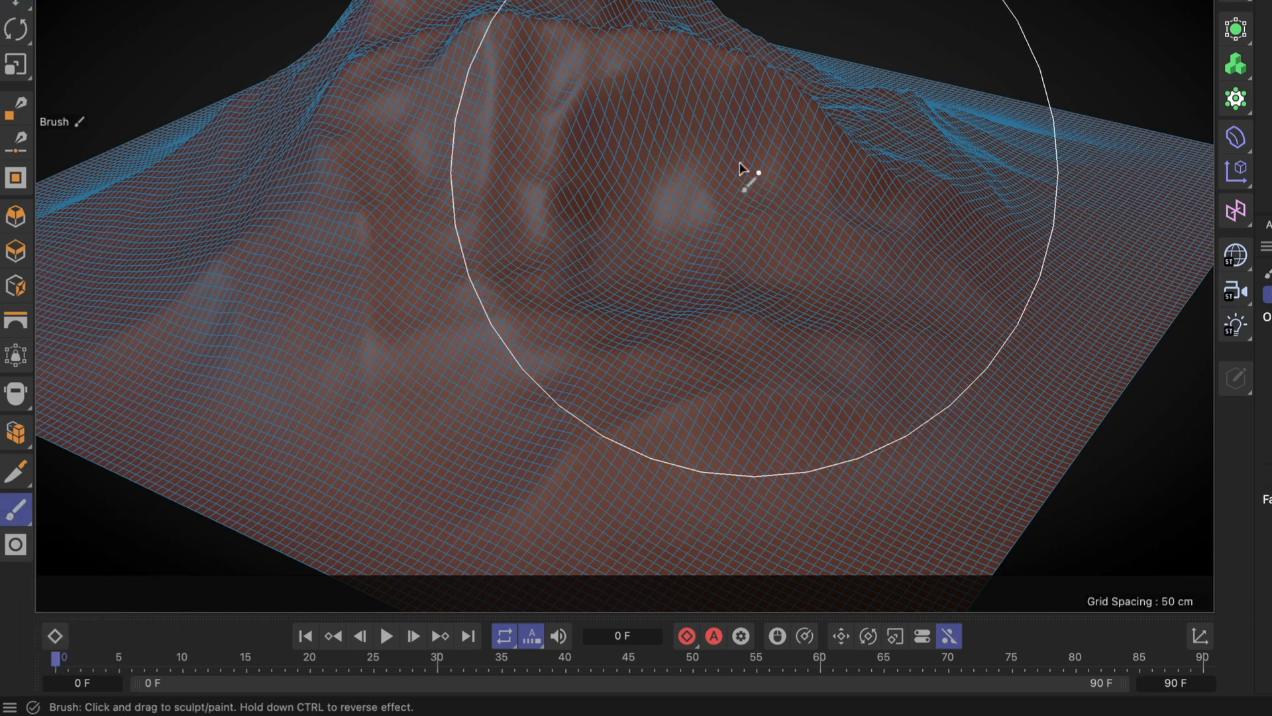
left_click(312, 33)
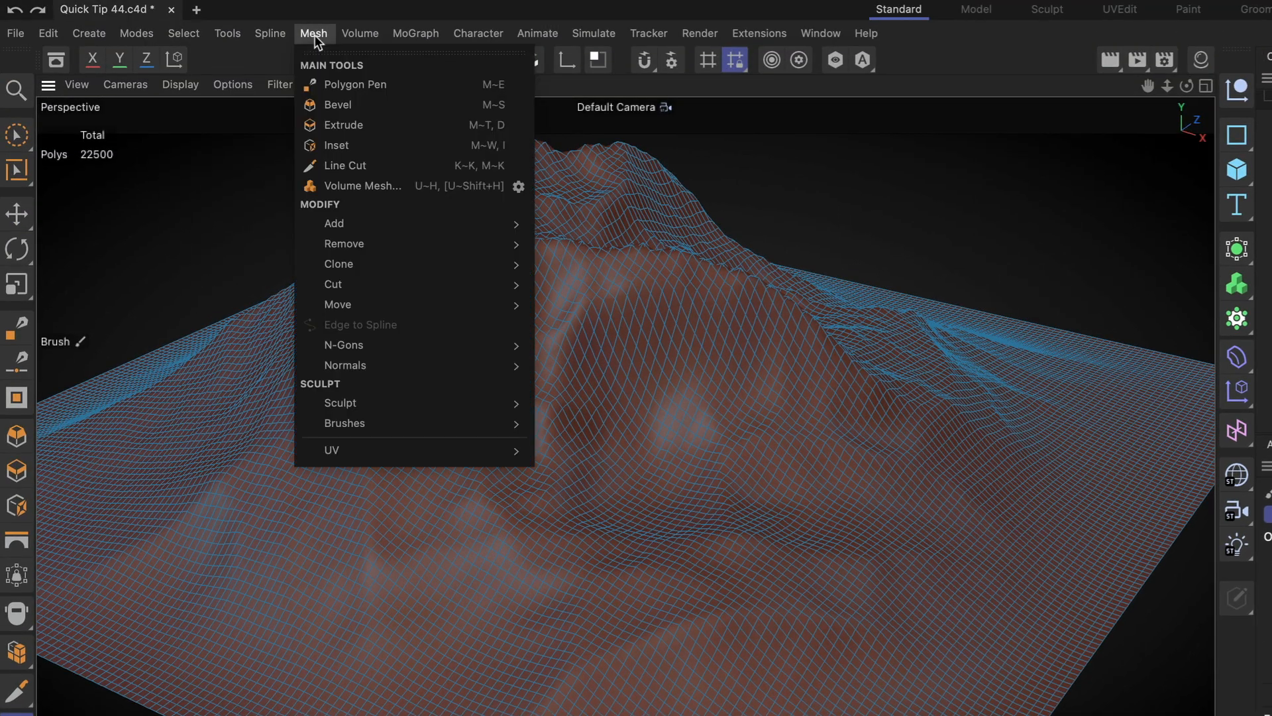
mouse_move(338, 304)
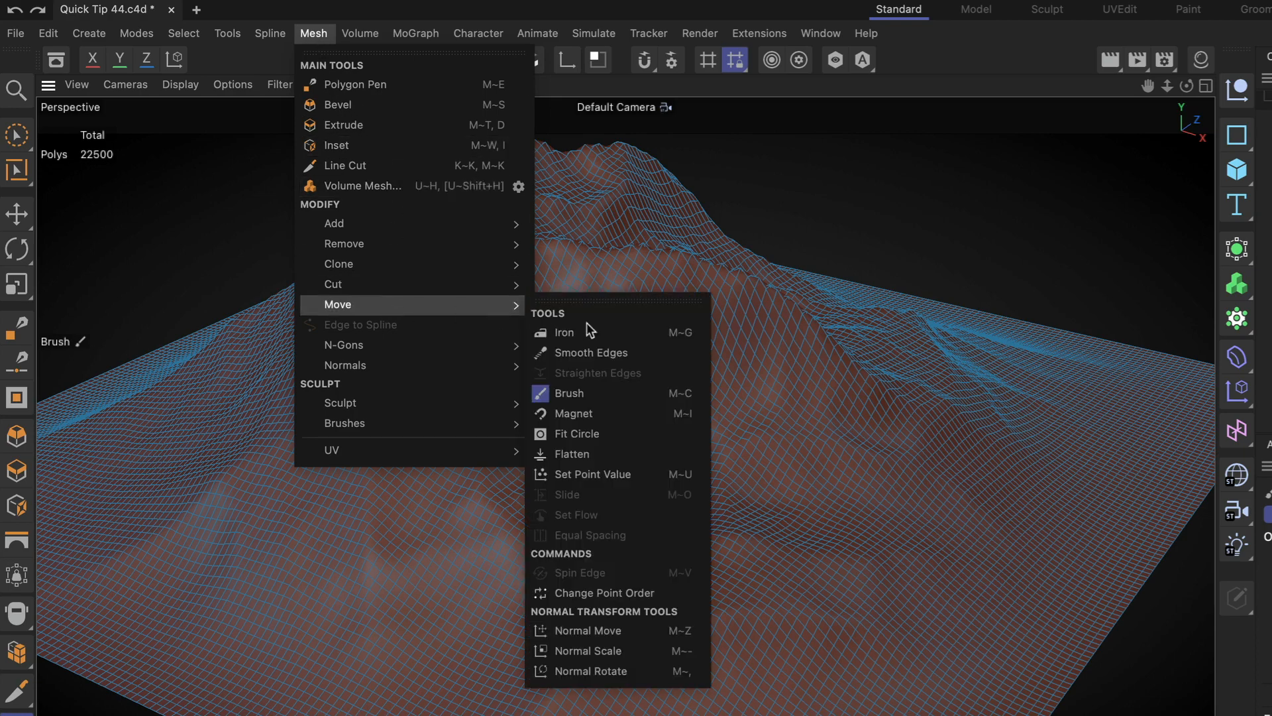
mouse_move(598, 413)
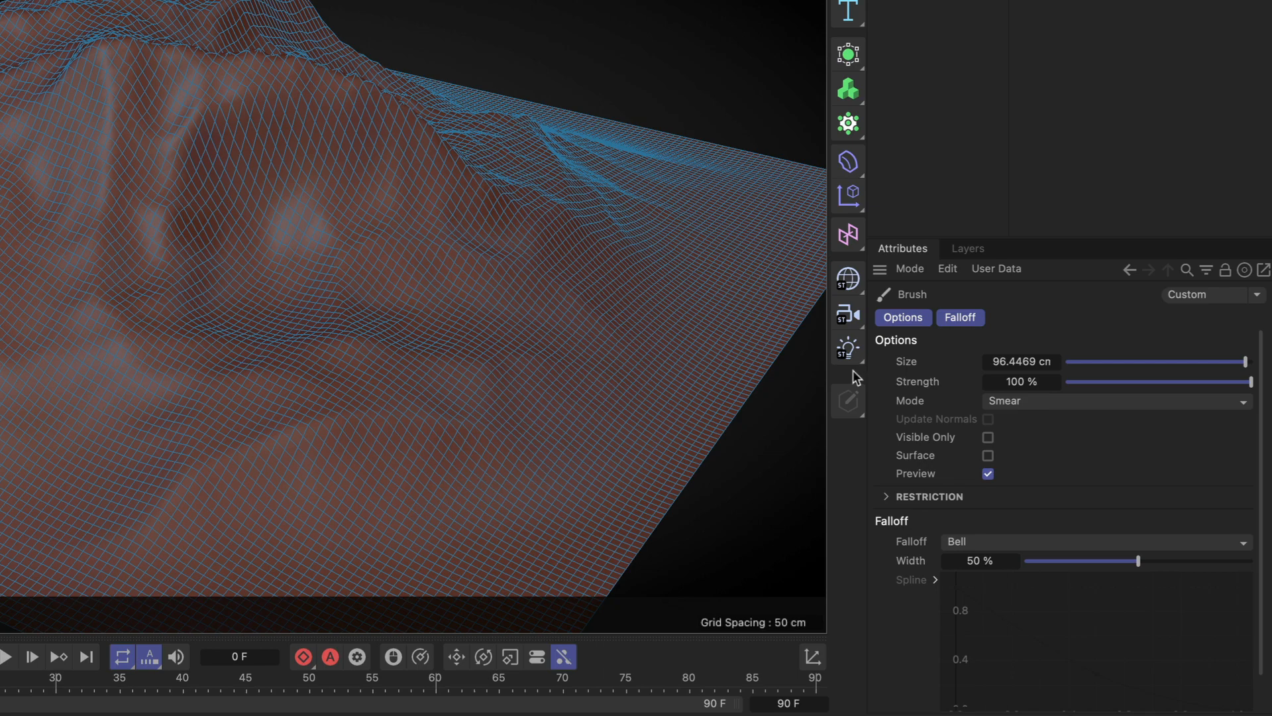
- Smooth-mode brush strokes over the central valley and far ridge, softening their bumps
left_click(1116, 400)
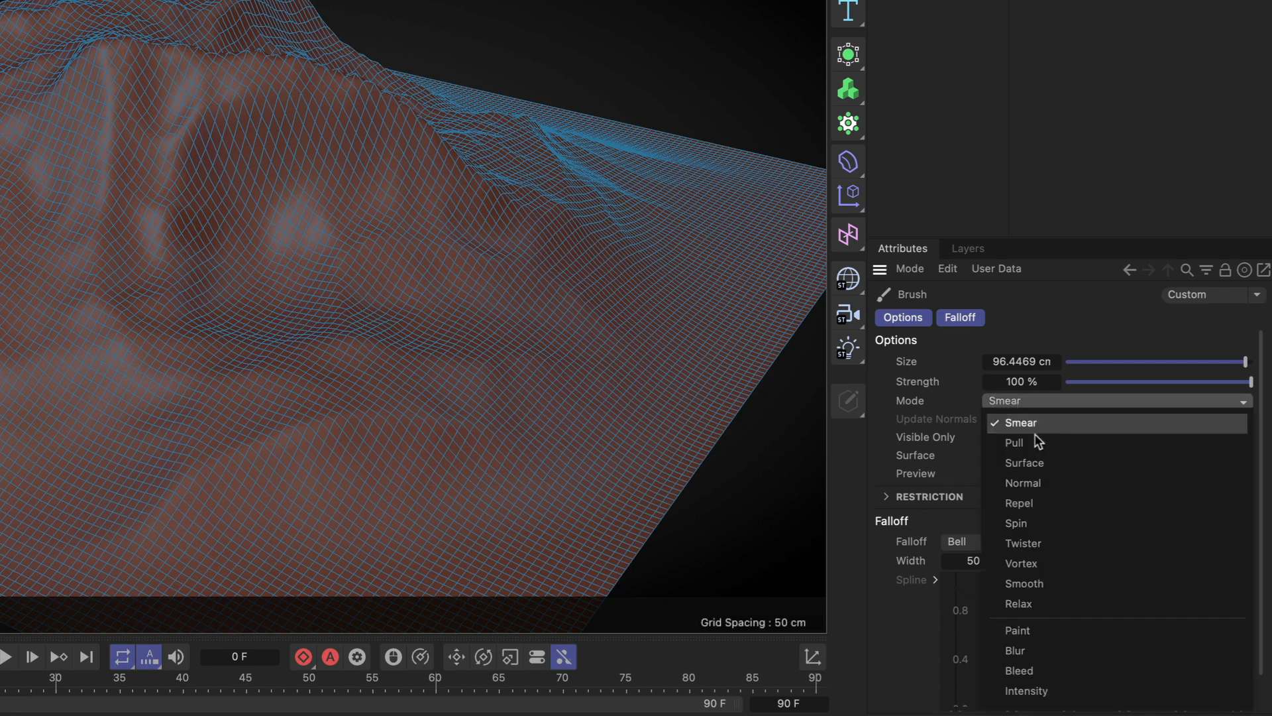
left_click(1025, 583)
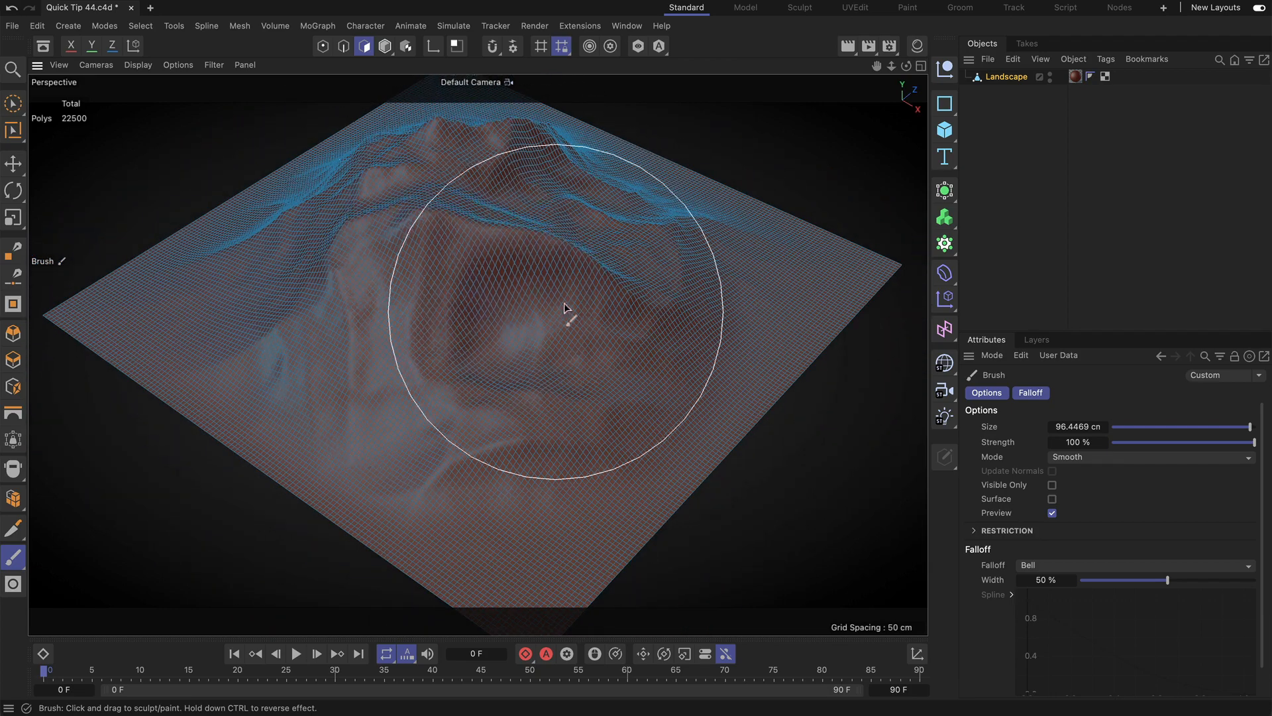
left_click_drag(566, 309, 366, 425)
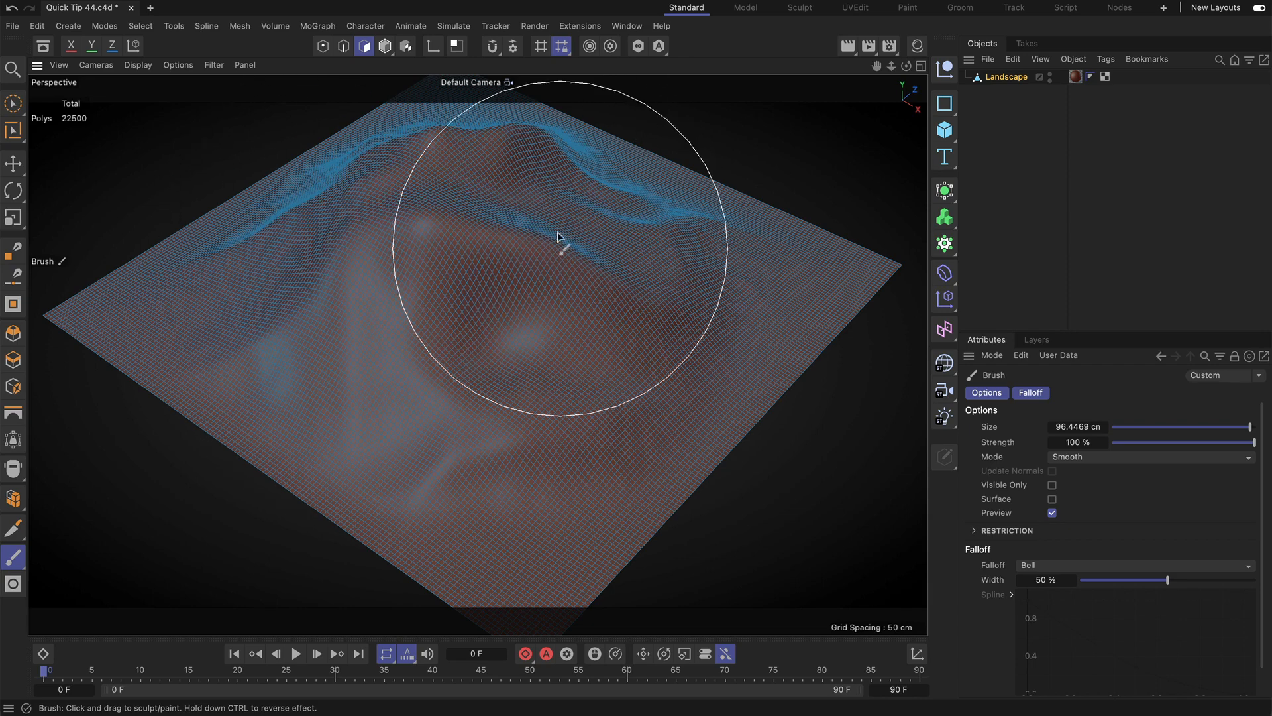
left_click_drag(558, 237, 524, 305)
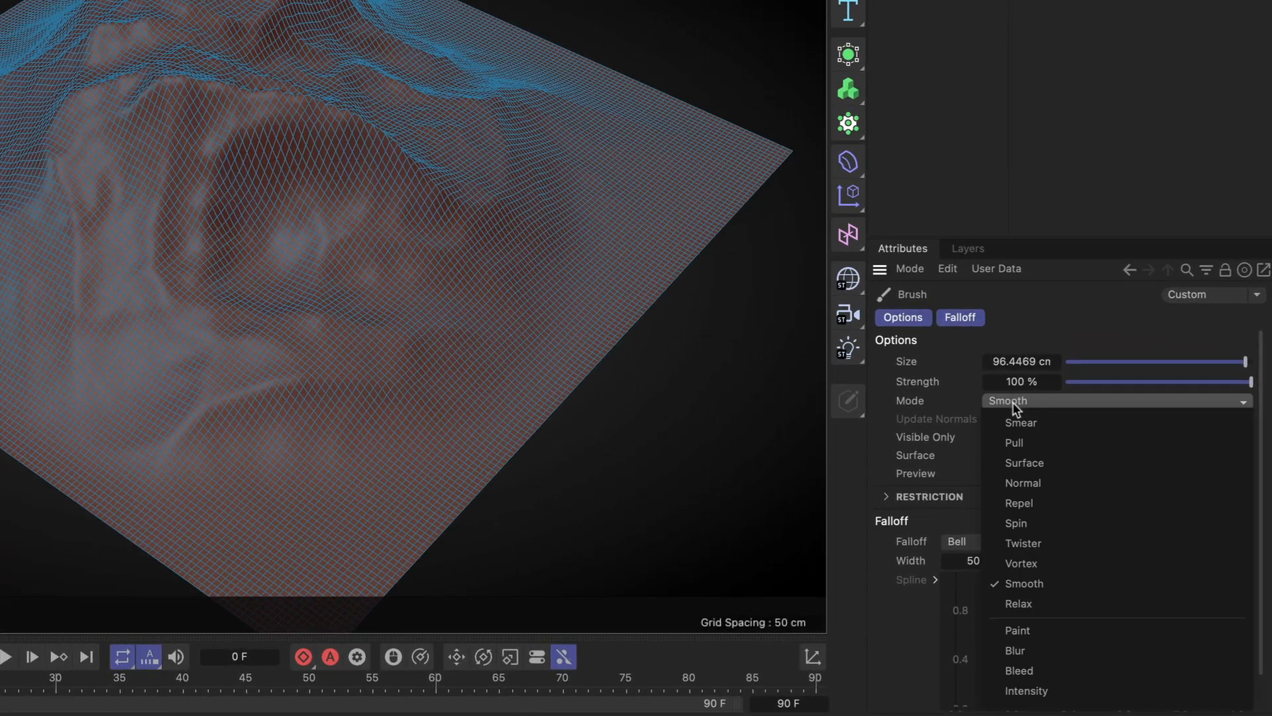
- Change the Brush mode from Smooth to Relax in its attributes
left_click(1018, 603)
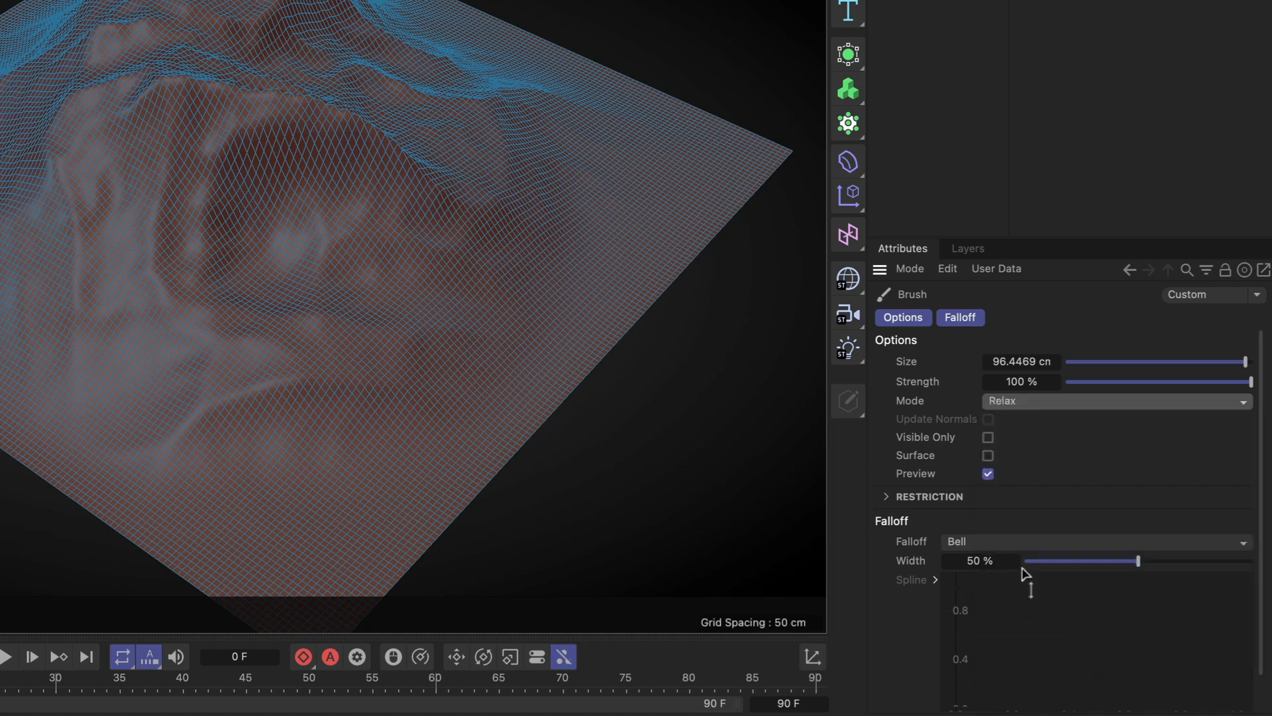
mouse_move(1050, 465)
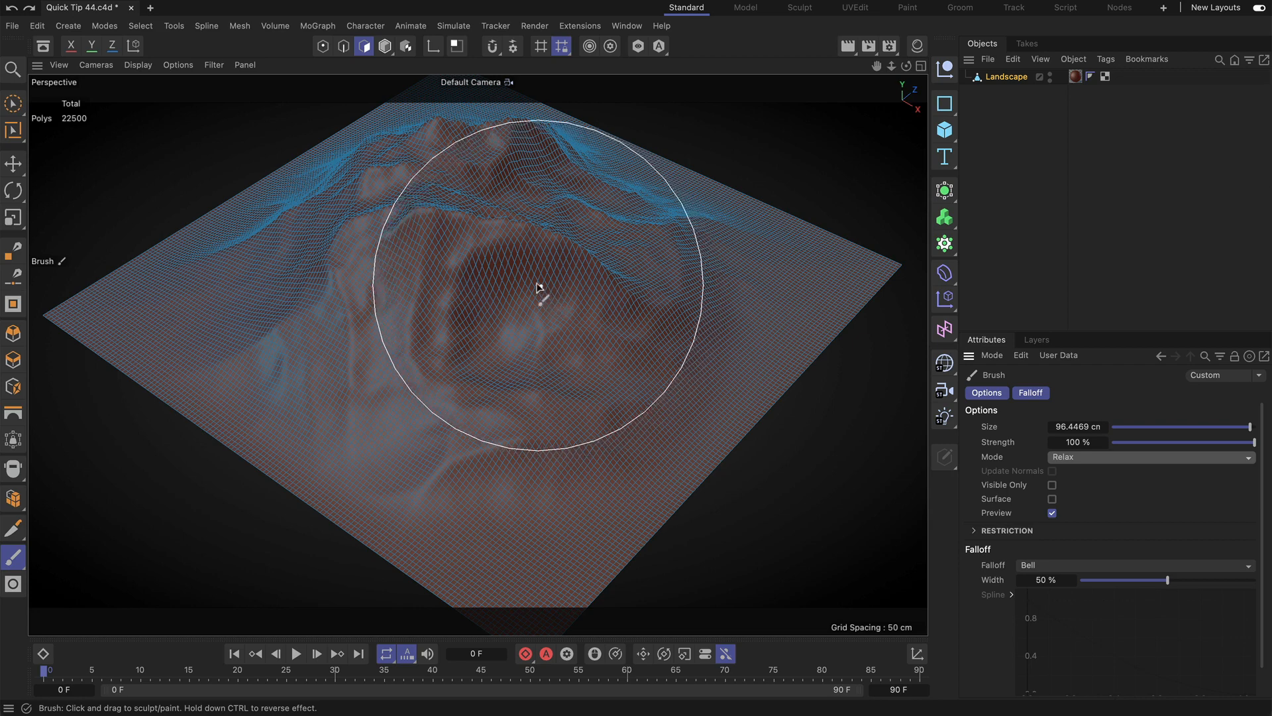
- Relax-mode strokes over the central valley, mid-mountain and upper ridge to even the polygons
left_click_drag(540, 287, 495, 291)
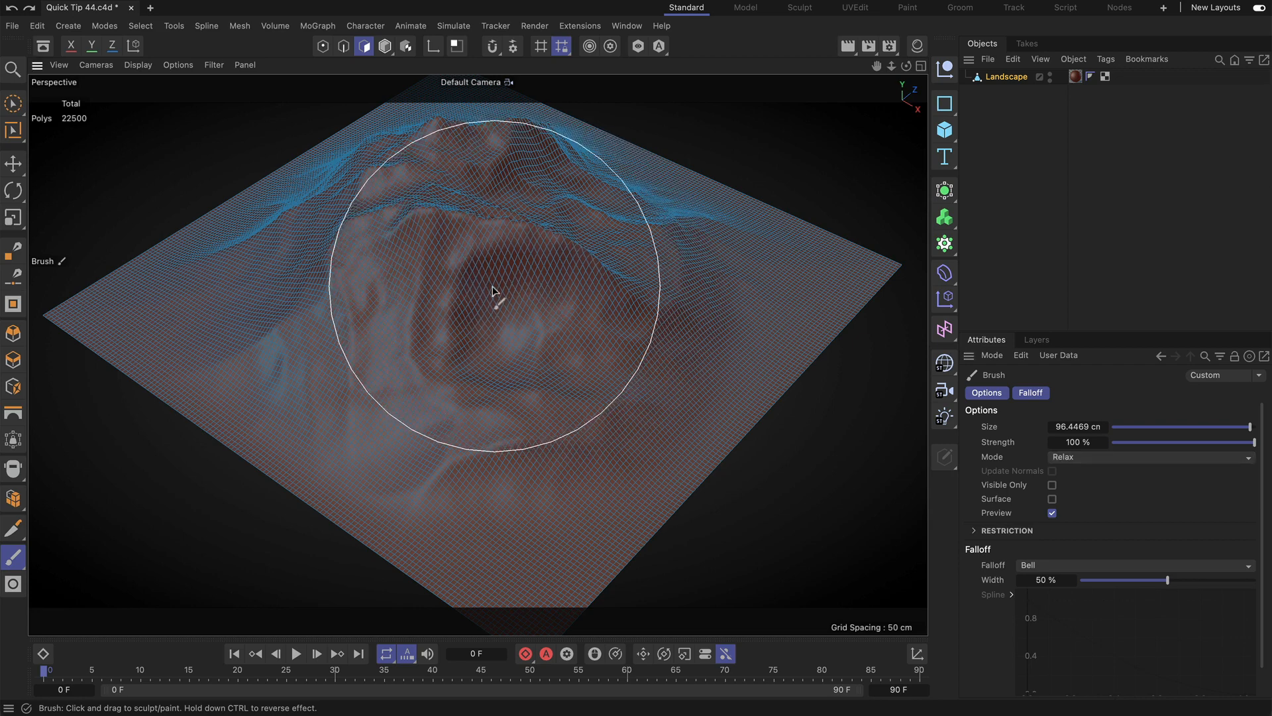
left_click_drag(493, 292, 398, 191)
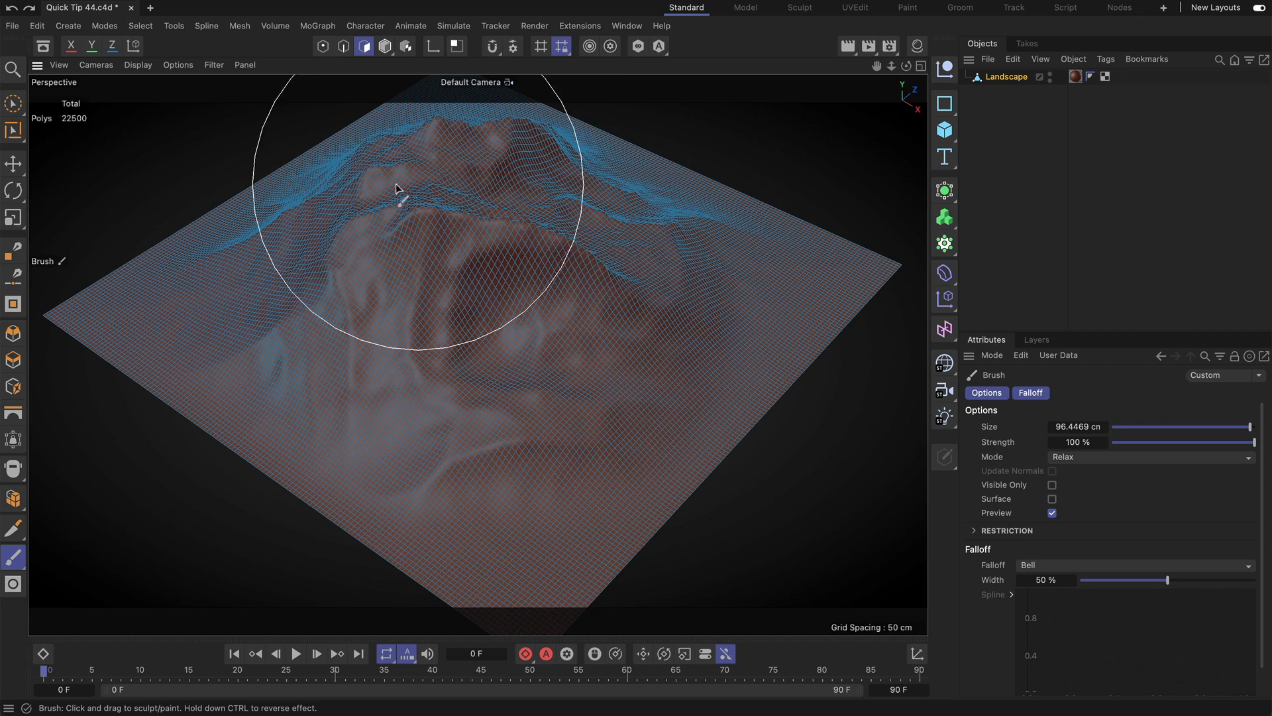
left_click_drag(398, 191, 393, 248)
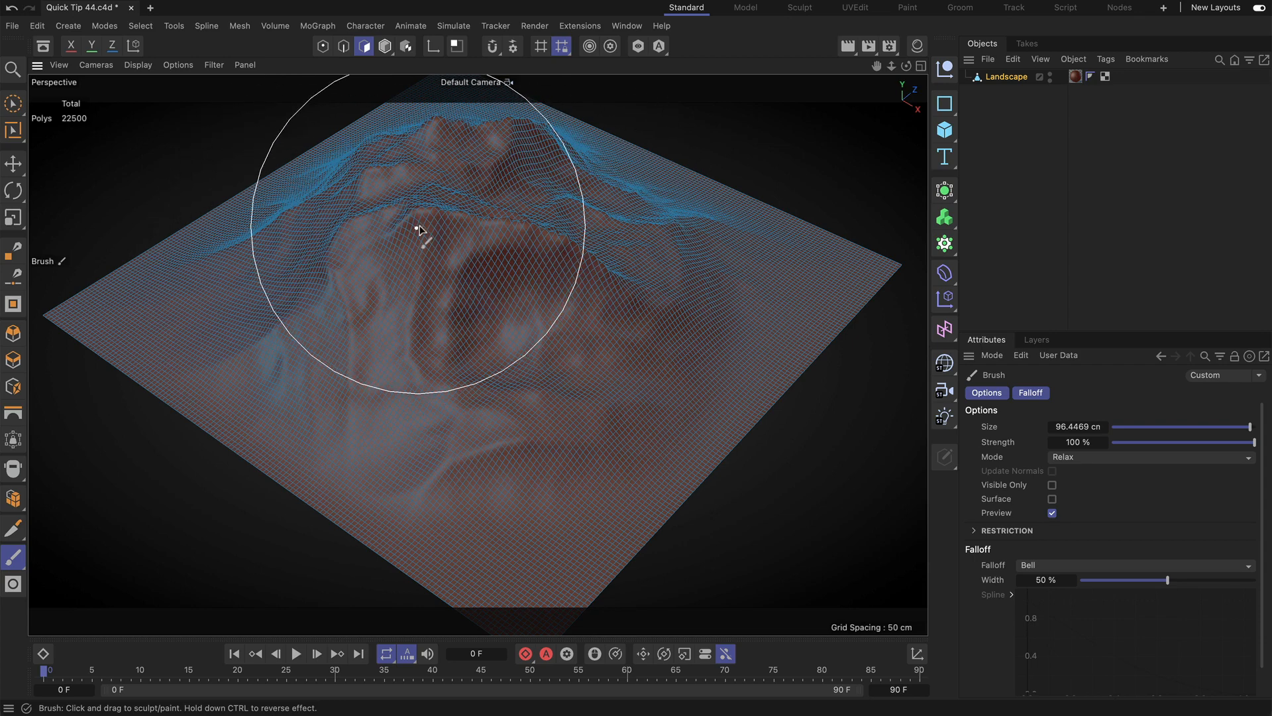
mouse_move(620, 307)
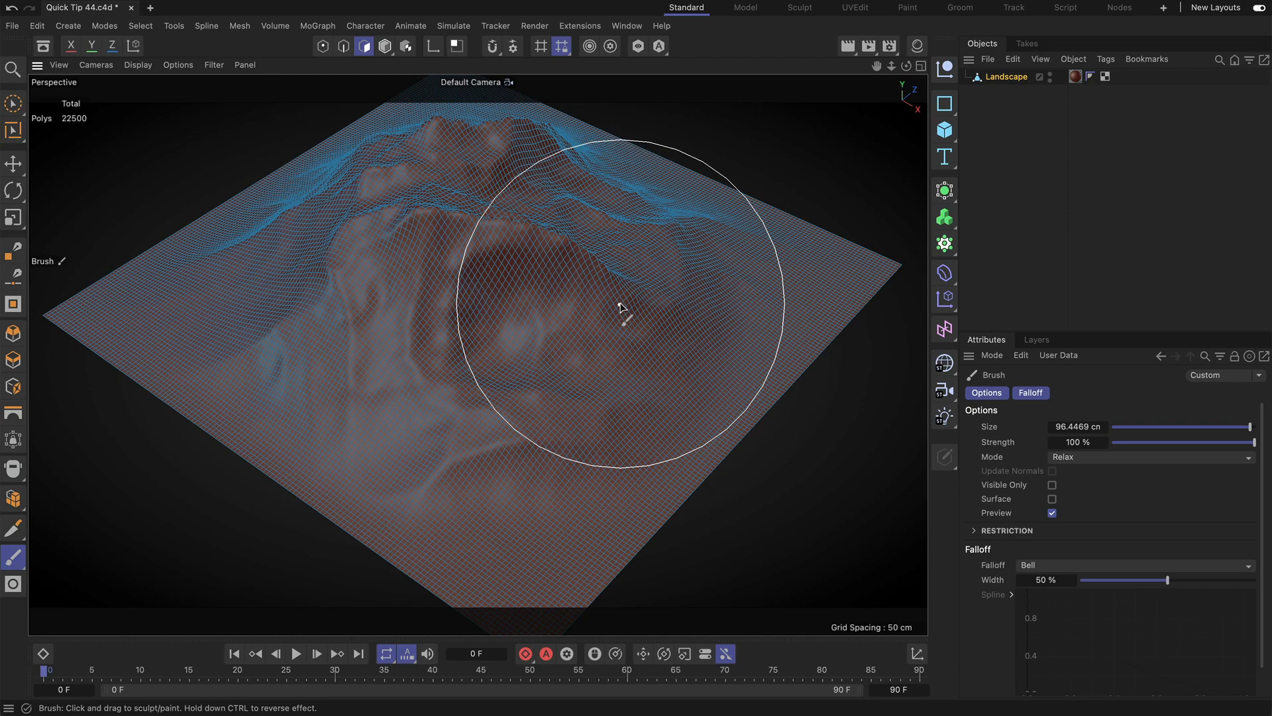